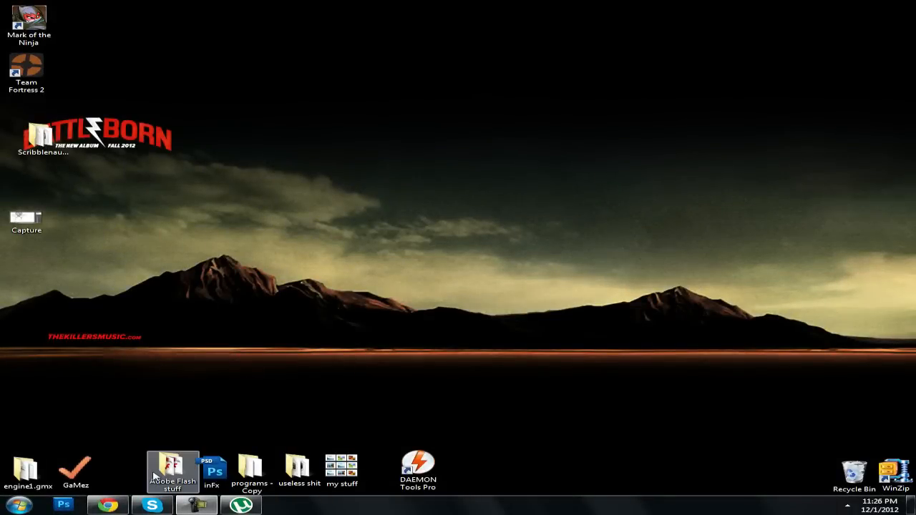
mouse_move(236, 344)
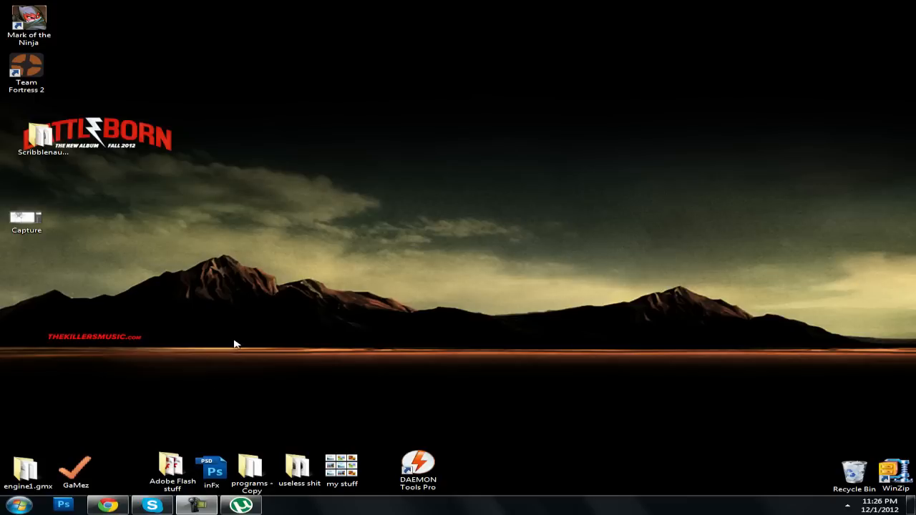
mouse_move(250, 326)
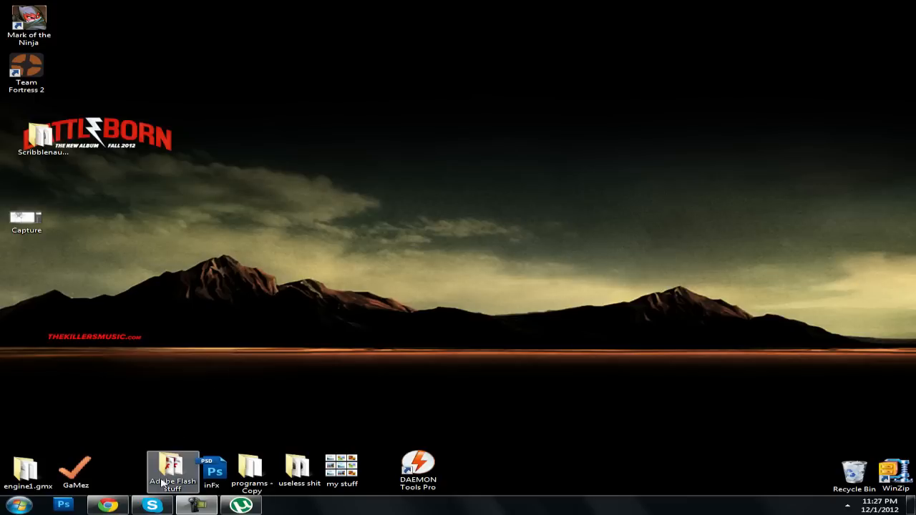
Restore Chrome from the taskbar and start a fresh tab beside the torrent page.
click(106, 504)
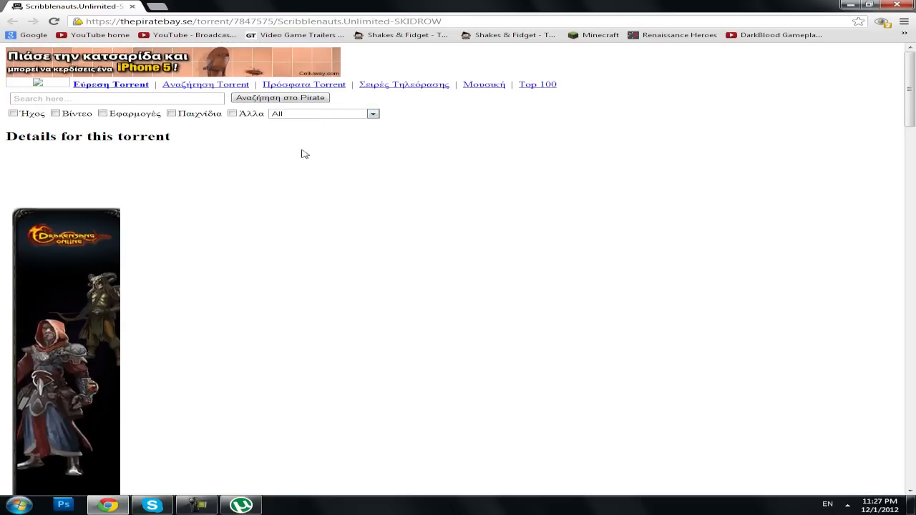
scroll(down, 3)
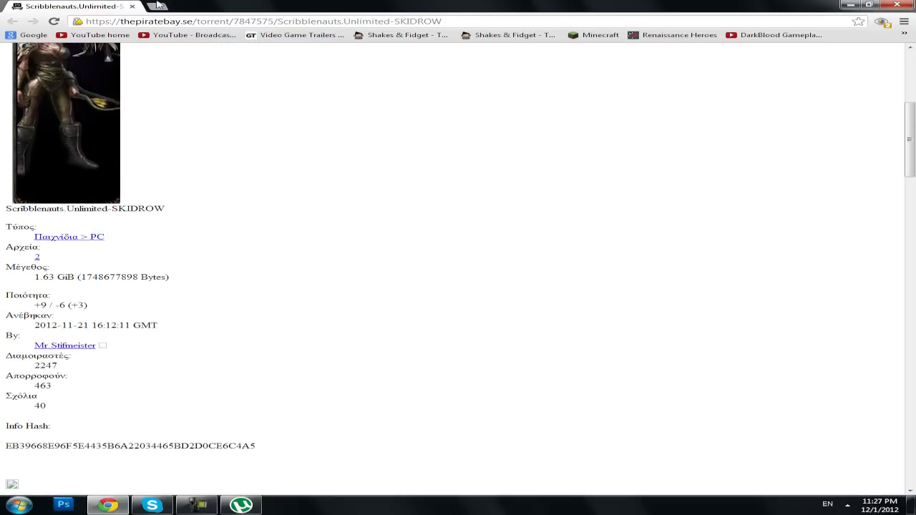
click(151, 6)
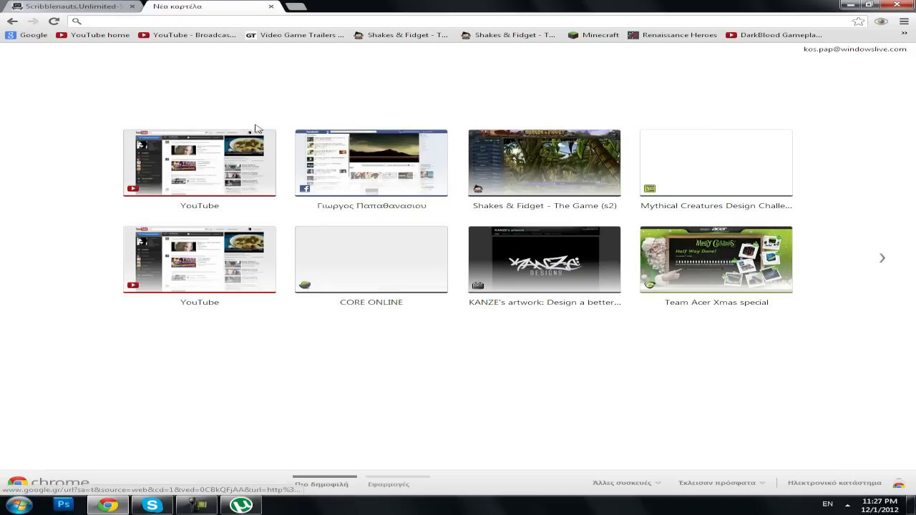
Search Google for 'daemon tools' and land on the daemon-tools.cc downloads page.
click(716, 164)
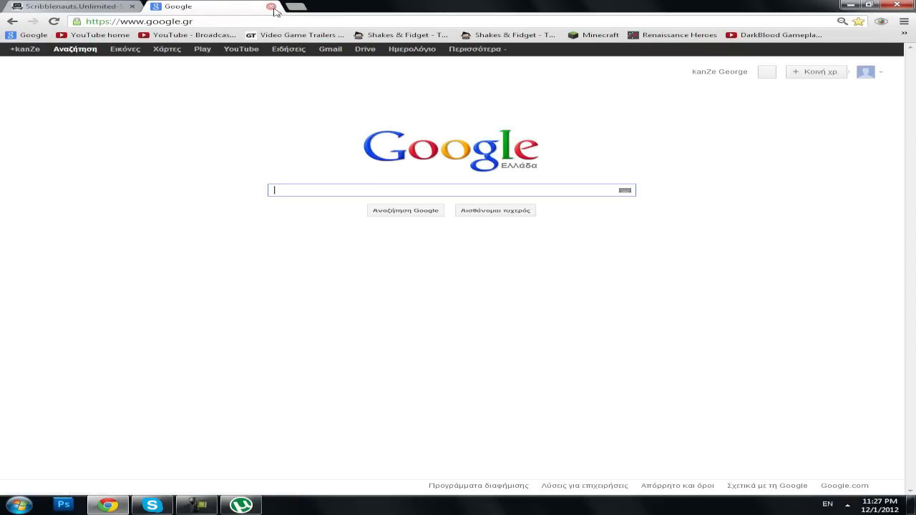
text(daemon tools)
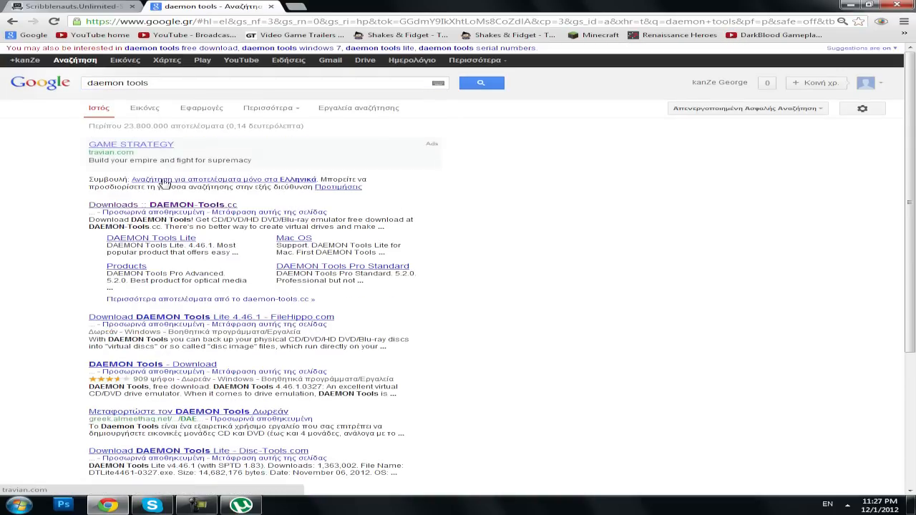
click(169, 205)
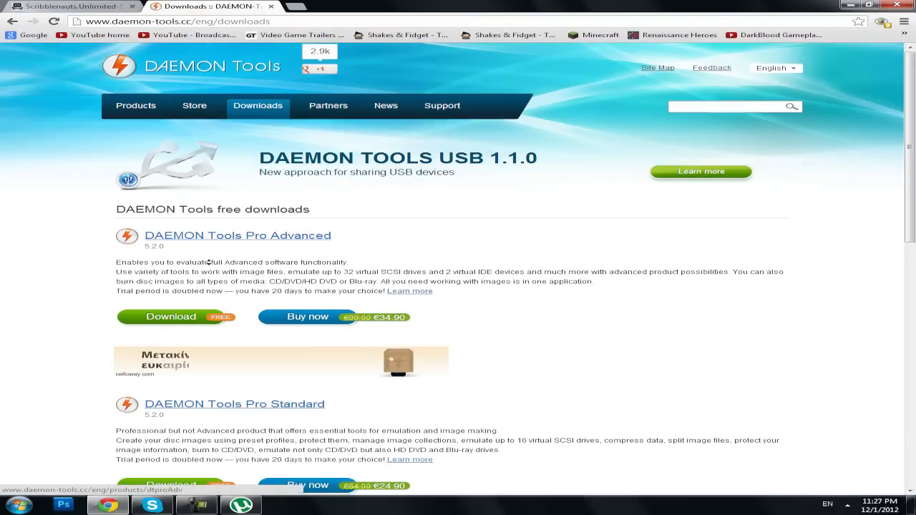
scroll(down, 3)
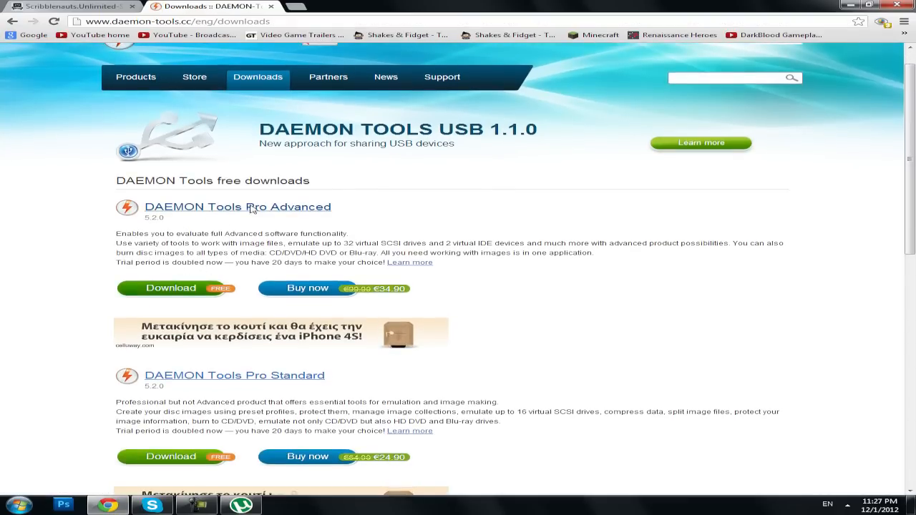
scroll(down, 3)
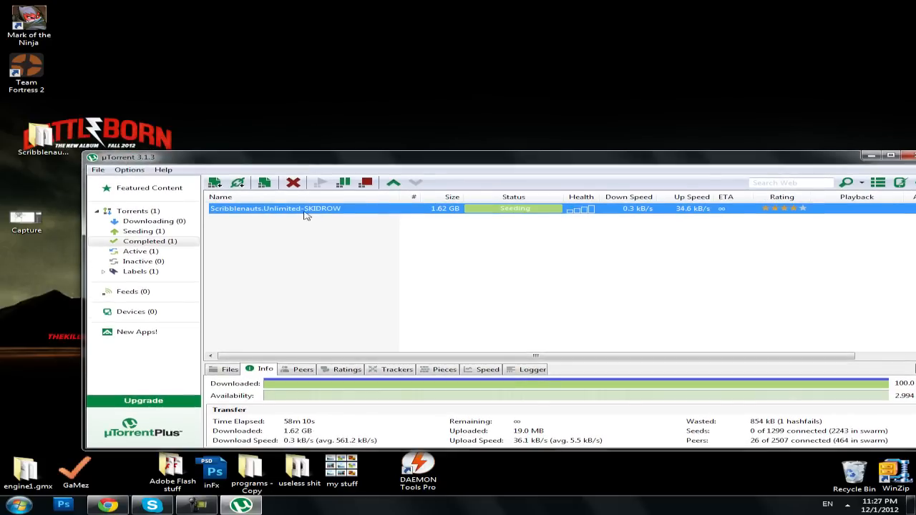
mouse_move(286, 265)
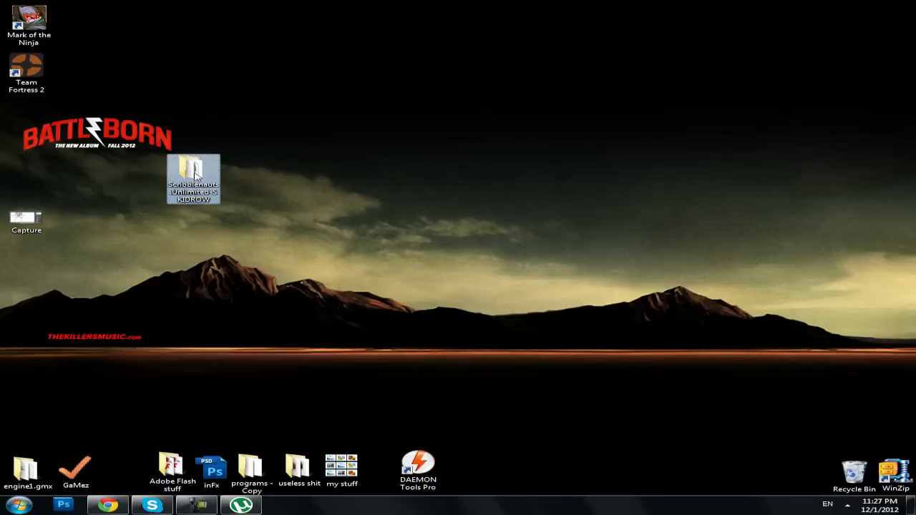
Mount the Scribblenauts ISO from the SKIDROW folder onto virtual drive (DT-0) F:.
double_click(194, 178)
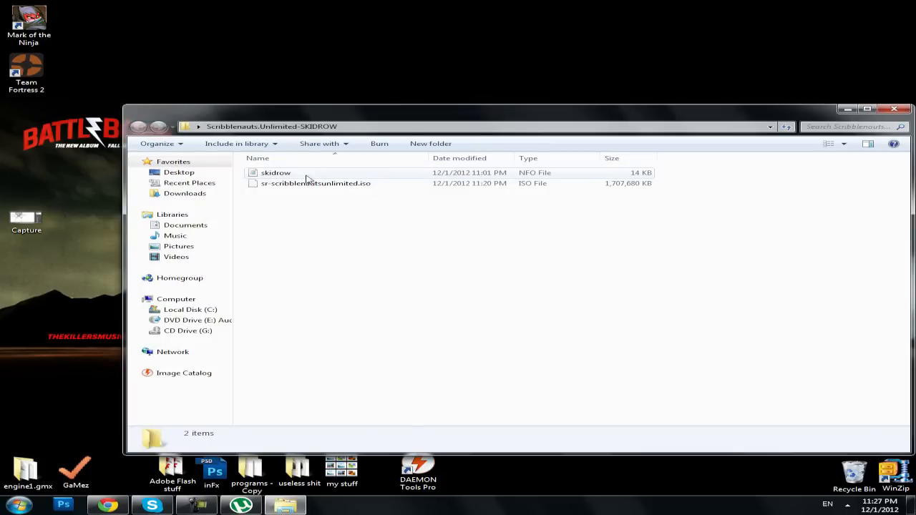
right_click(315, 184)
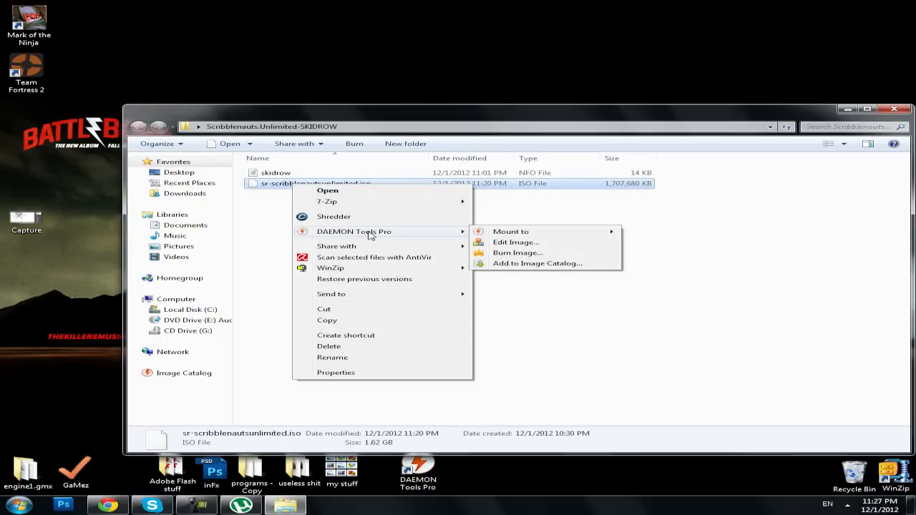
mouse_move(275, 208)
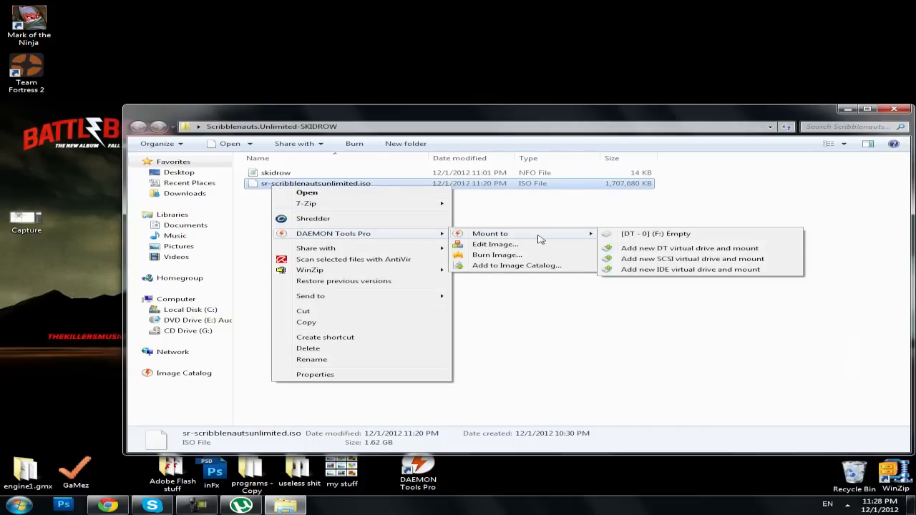
click(656, 233)
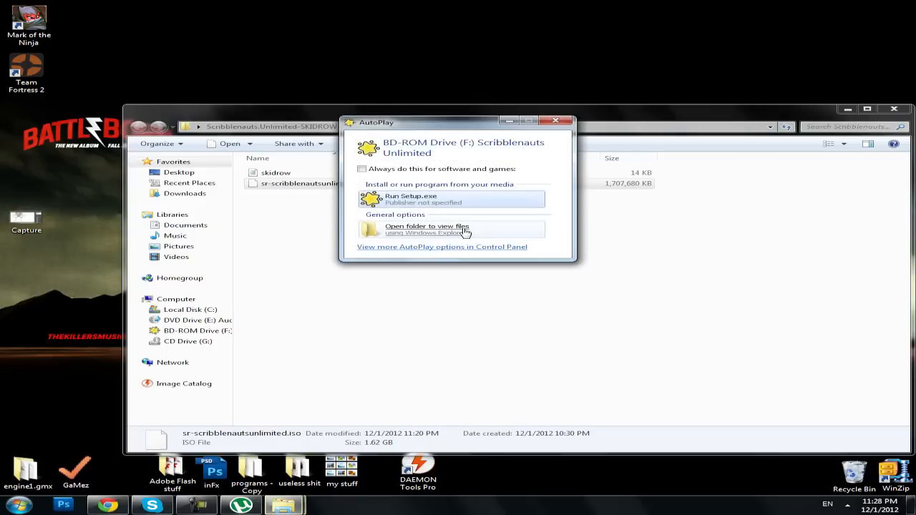
Run Setup.exe in English, keep the desktop icon, skip DirectX, and finish the wizard.
click(411, 195)
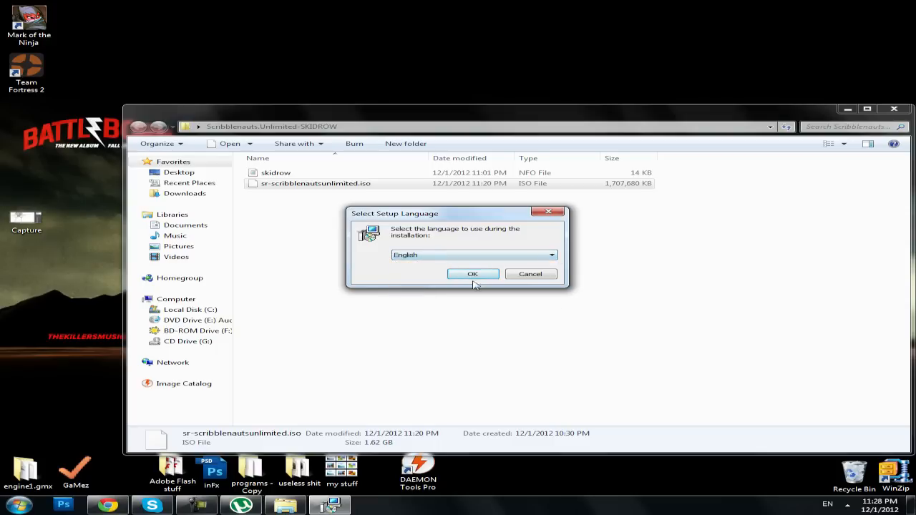
click(473, 275)
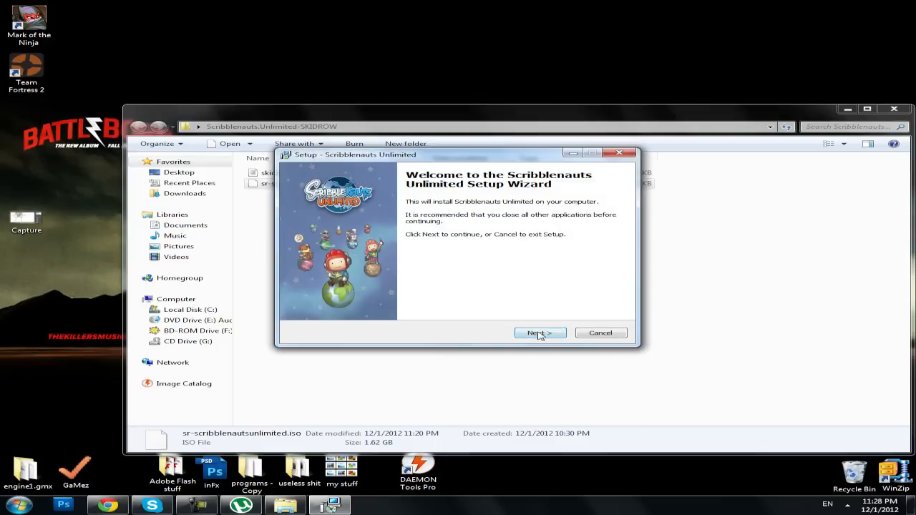
click(540, 332)
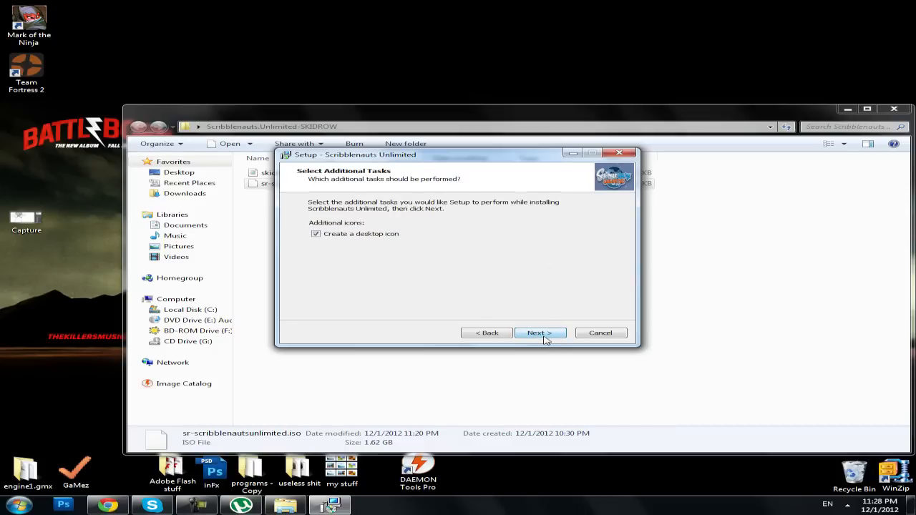
click(538, 332)
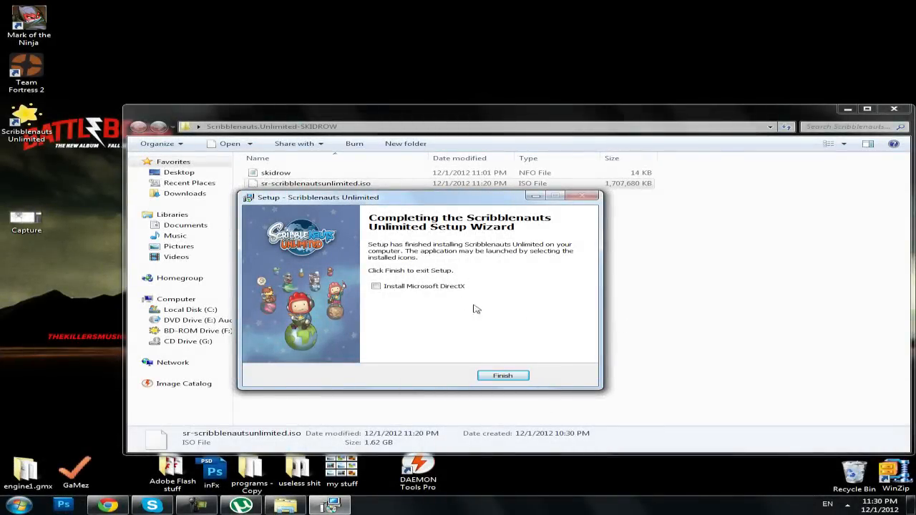
click(503, 376)
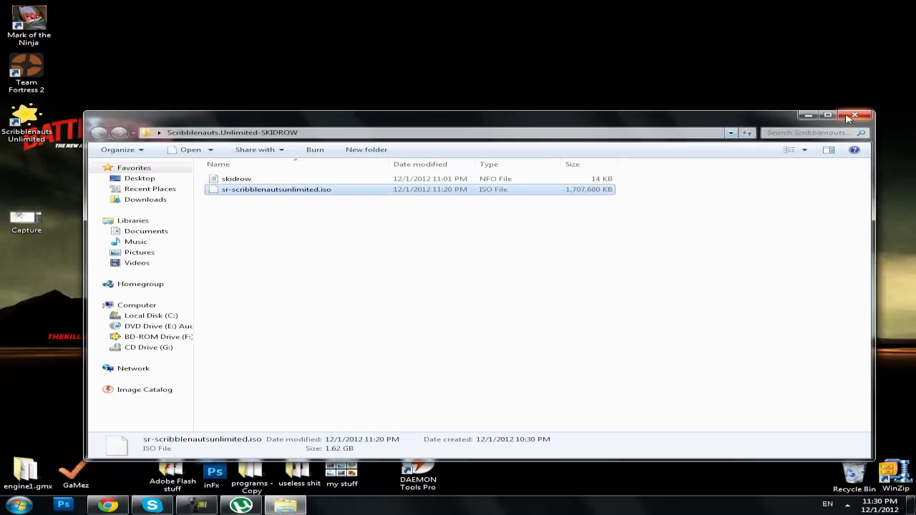
mouse_move(855, 115)
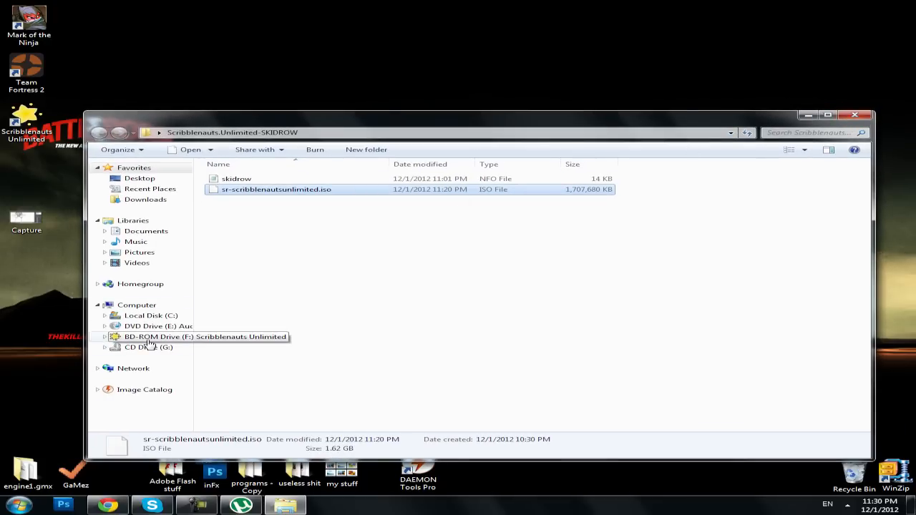
Close the ISO folder and show all drives through Start > Computer.
click(855, 114)
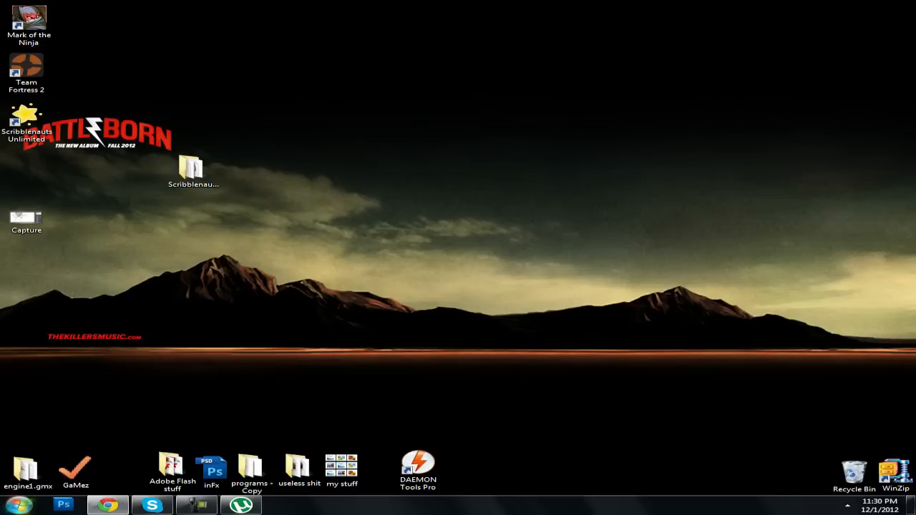
click(18, 504)
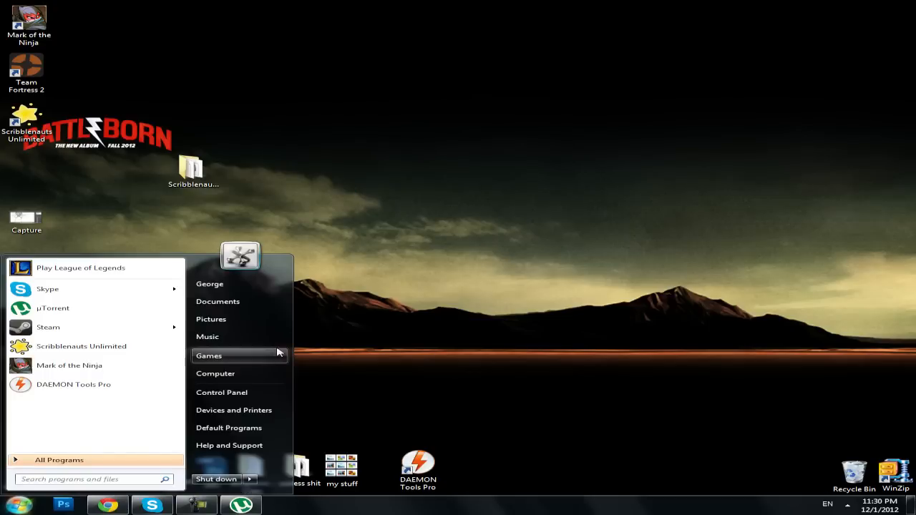
click(215, 372)
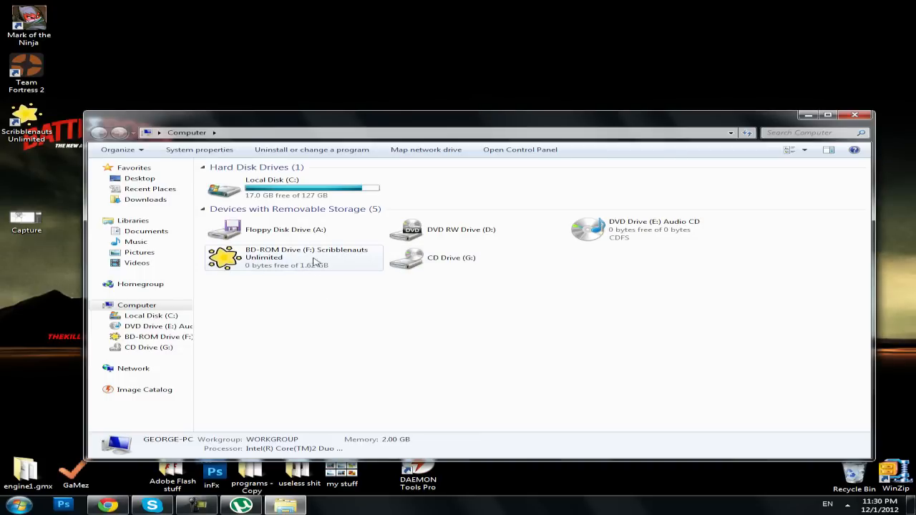
Browse the mounted F: disc into its SKIDROW folder and select all crack files.
right_click(293, 258)
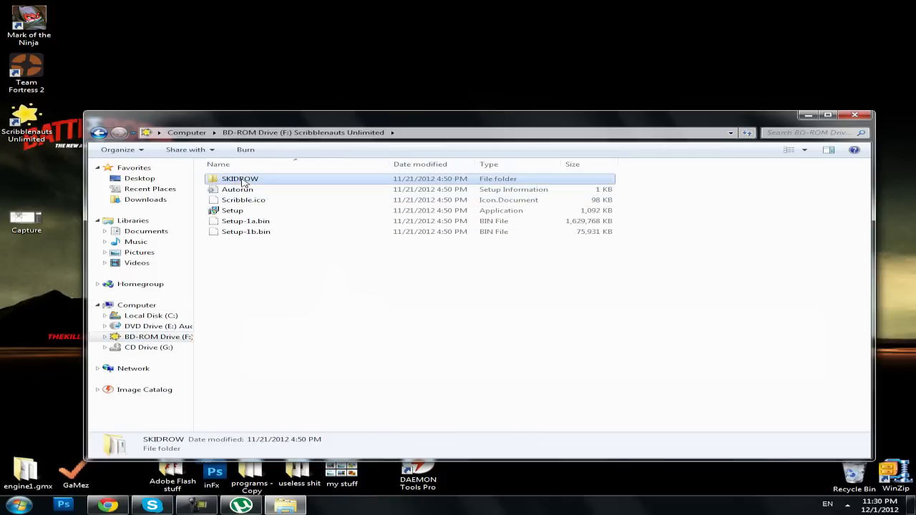
double_click(241, 177)
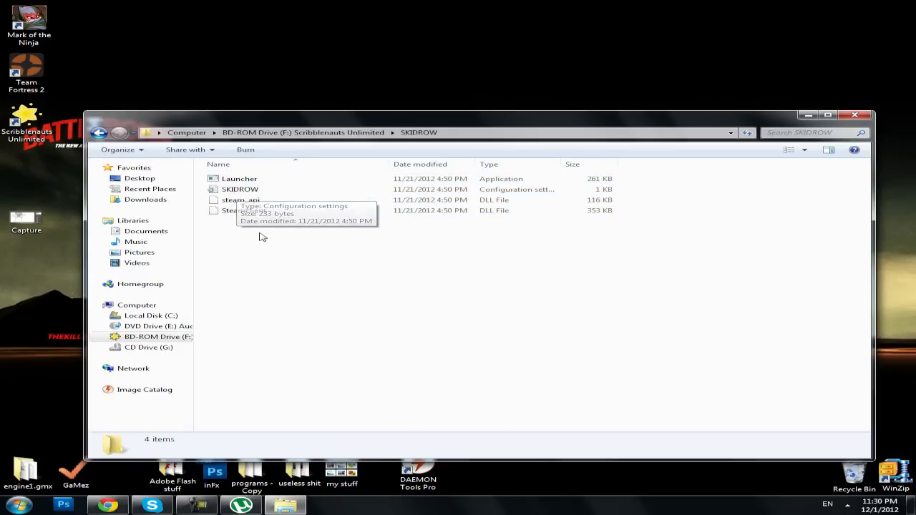
key(ctrl+a)
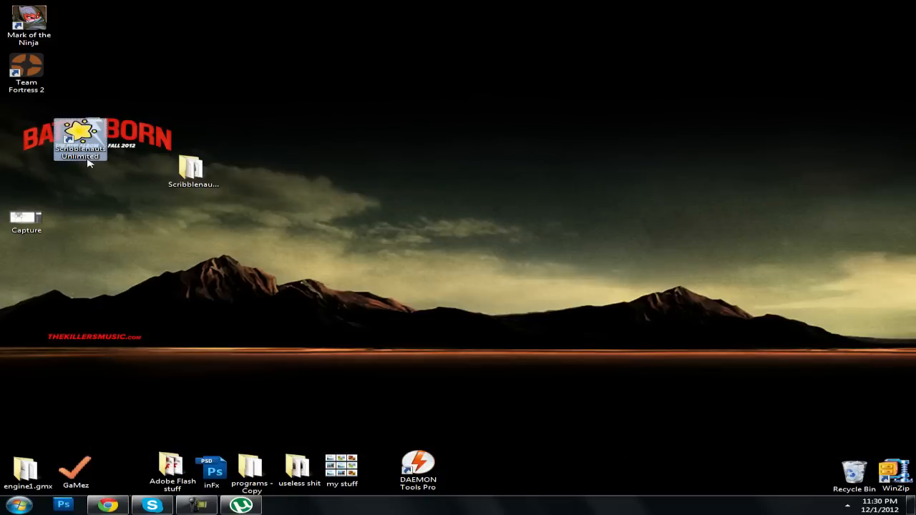
Bring up the game shortcut's context menu and dismiss it after moving the icon.
right_click(80, 140)
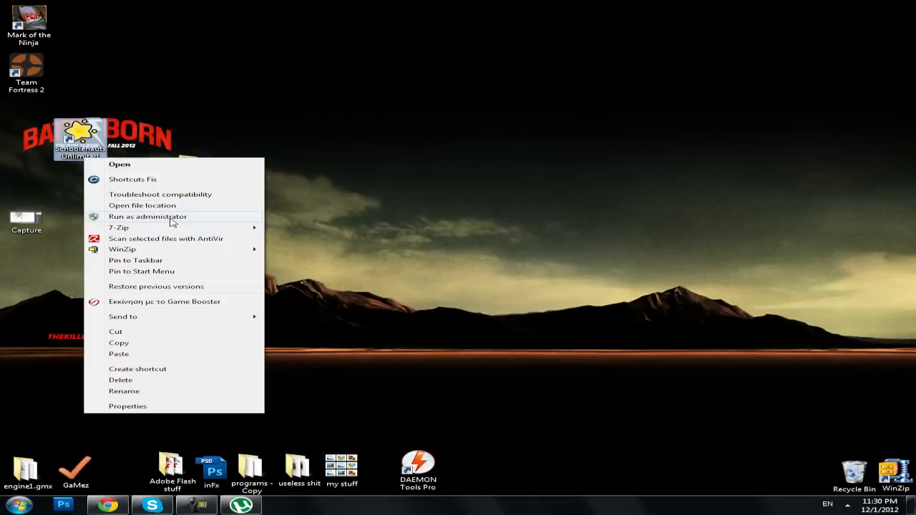
mouse_move(165, 228)
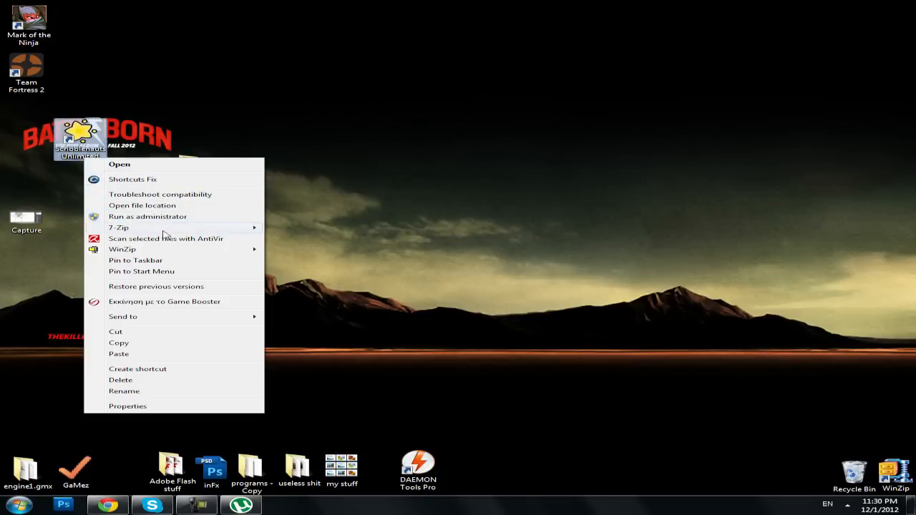
click(142, 206)
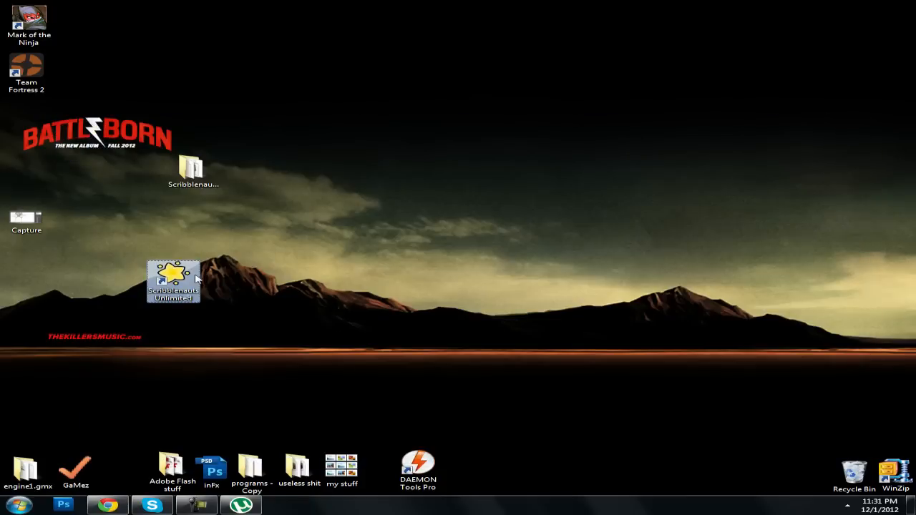
mouse_move(198, 278)
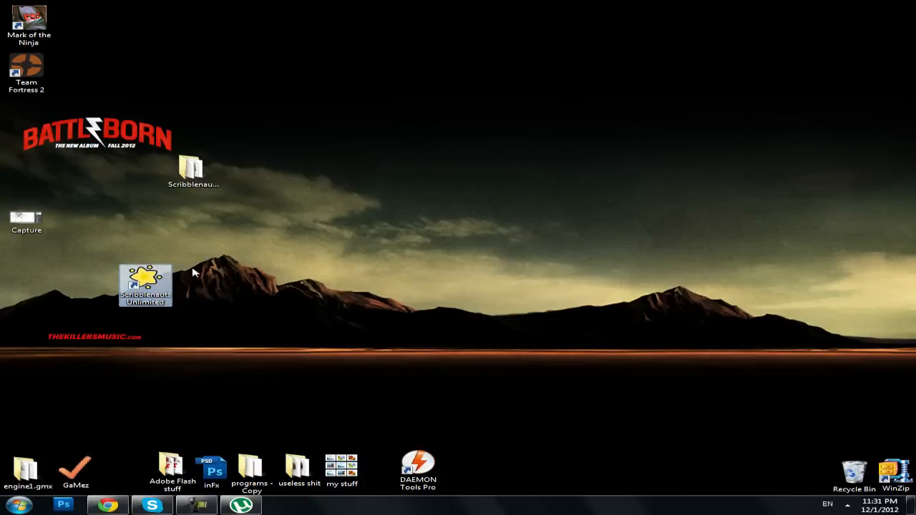
Set the shortcut's Compatibility properties to run as administrator and confirm with OK.
right_click(146, 285)
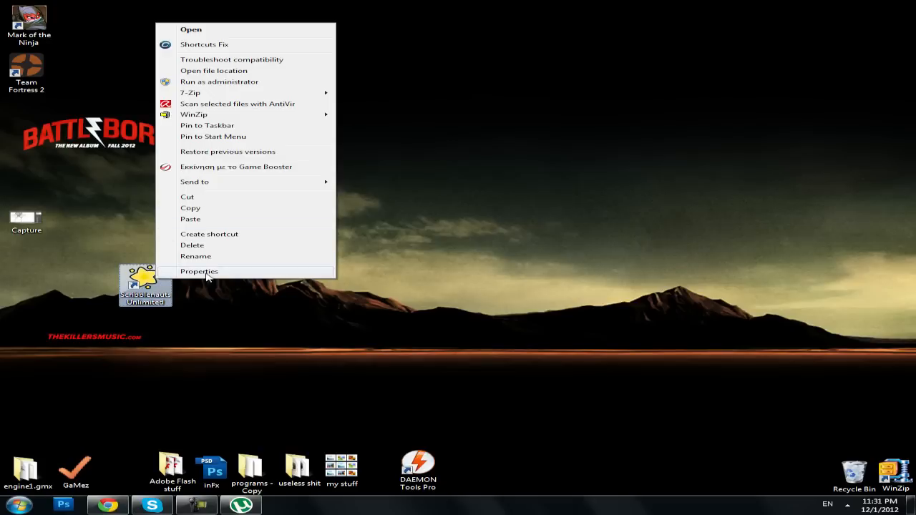
click(199, 272)
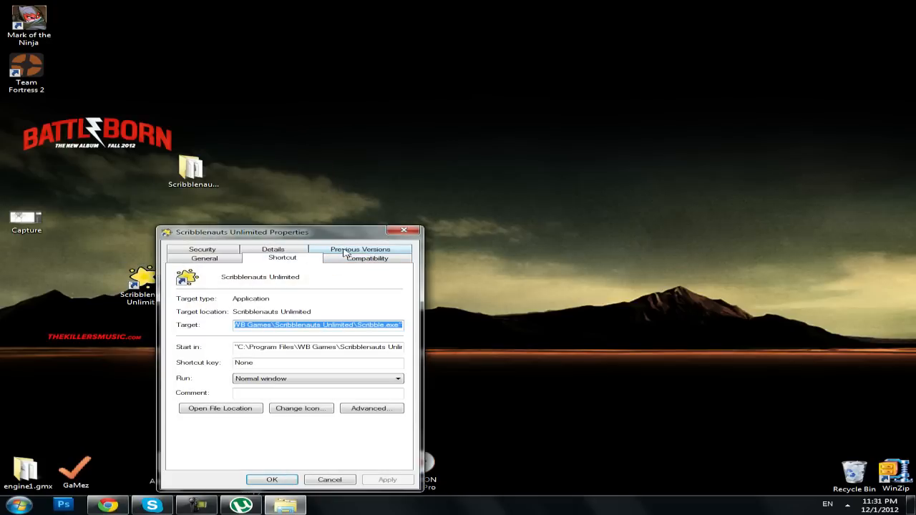
click(367, 258)
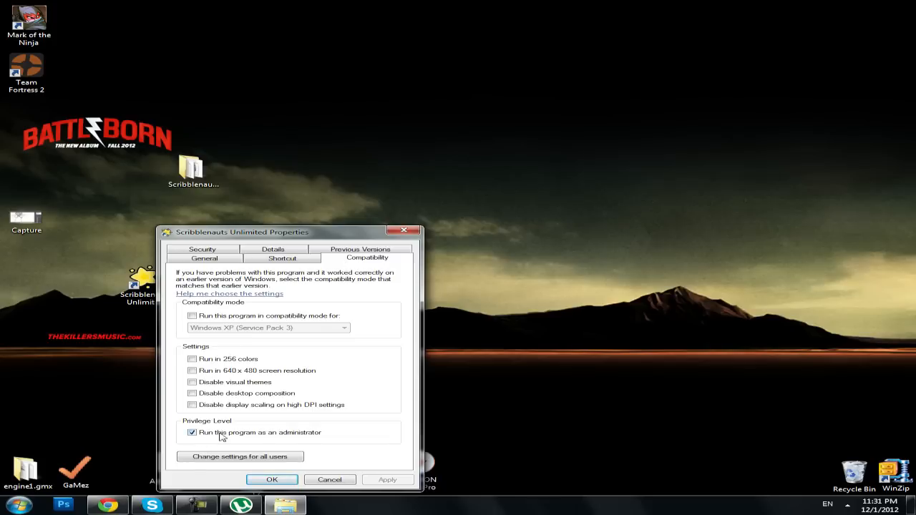
mouse_move(209, 456)
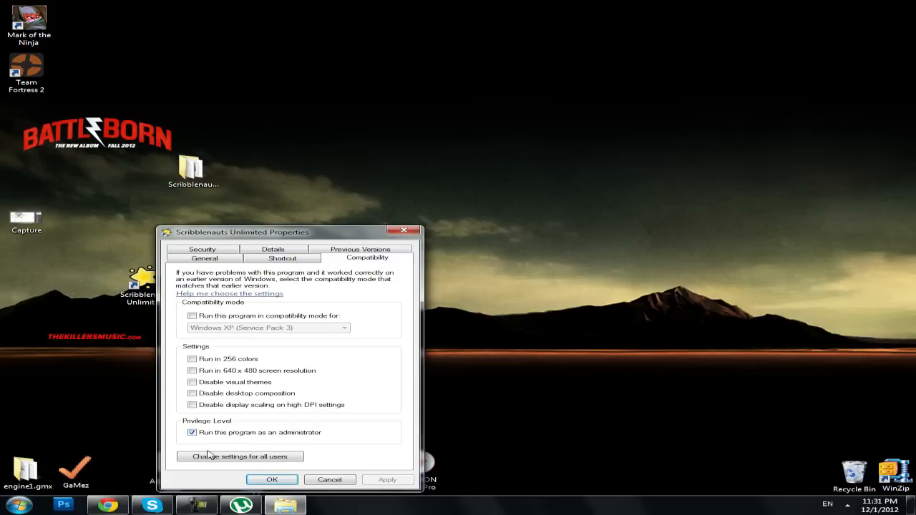
click(272, 480)
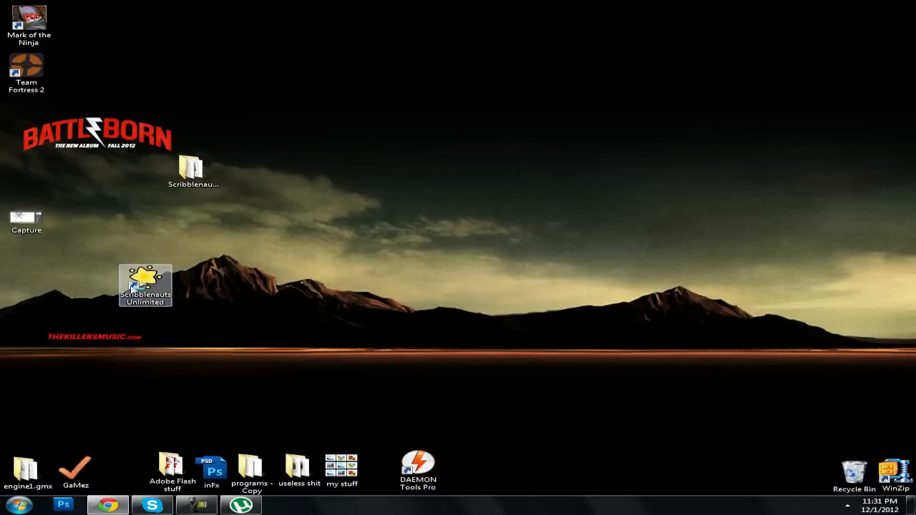
Nudge the shortcut right and bring up the Fraps recording controls from the tray.
drag(146, 285, 199, 279)
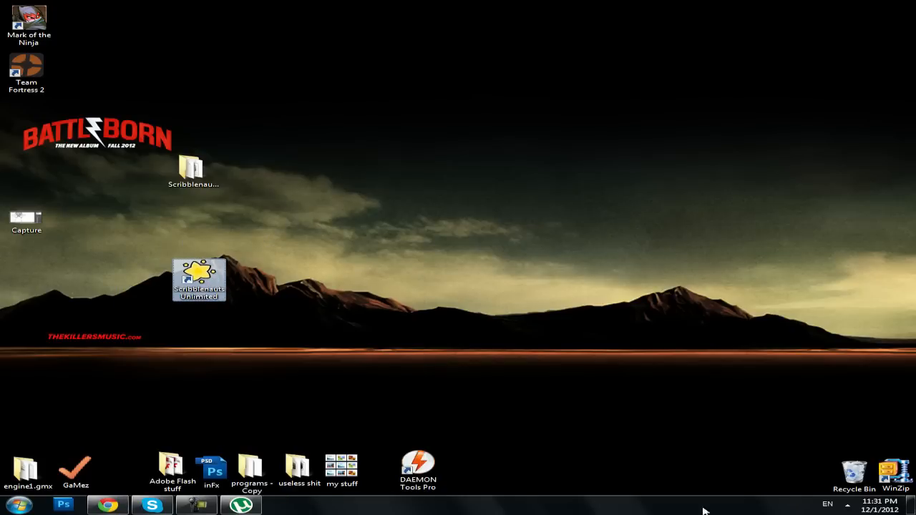
click(20, 505)
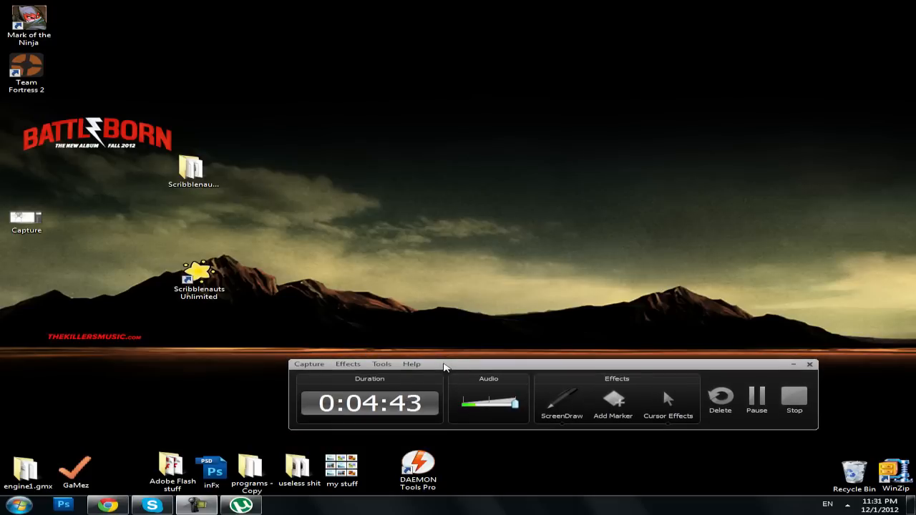
mouse_move(473, 367)
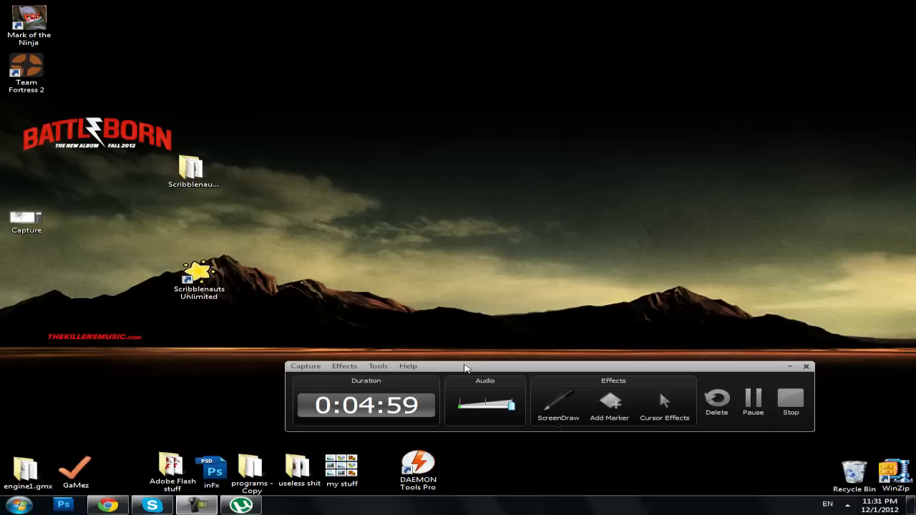
mouse_move(753, 403)
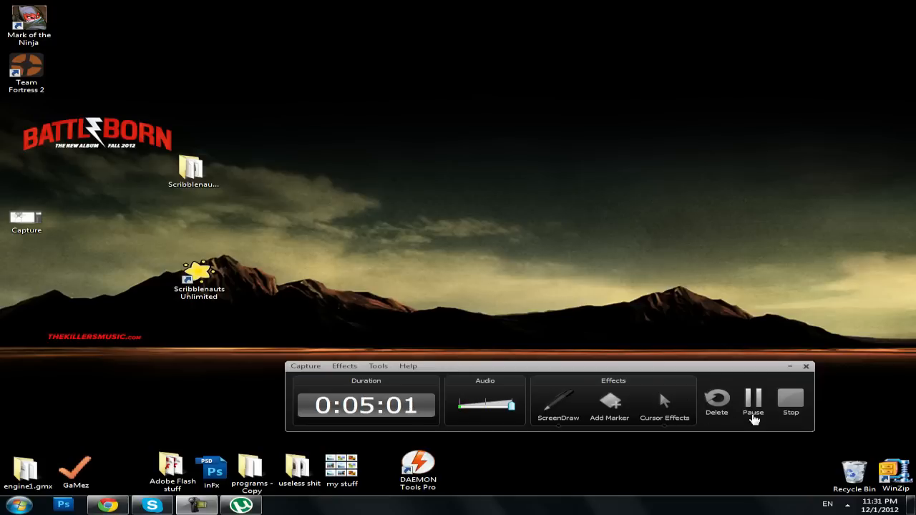